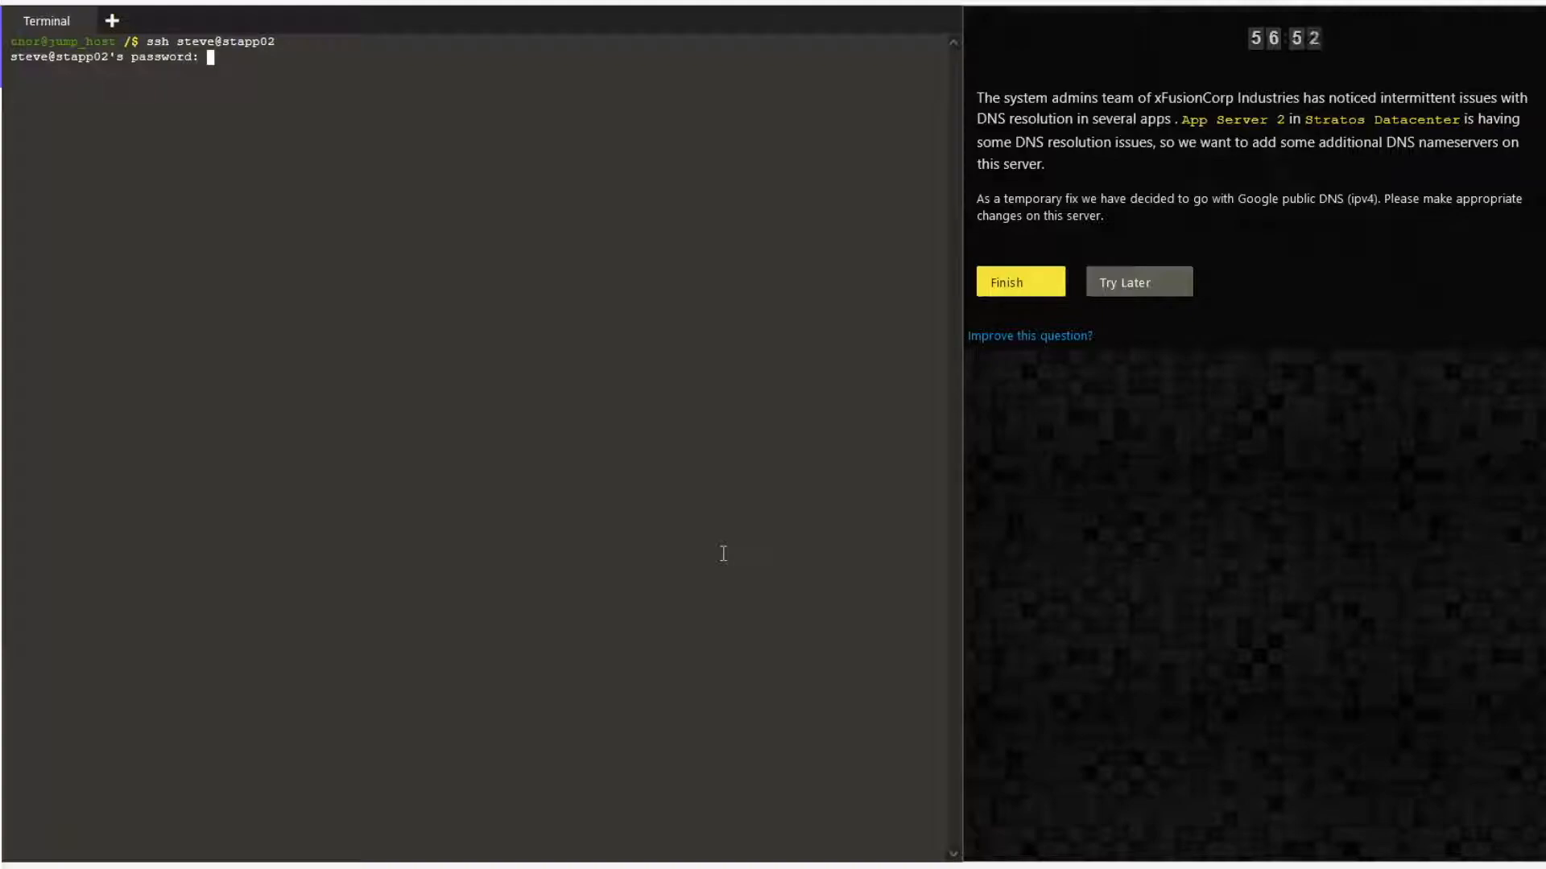
- Log in to stapp02, become root with sudo su -, and clear the terminal
key("Return")
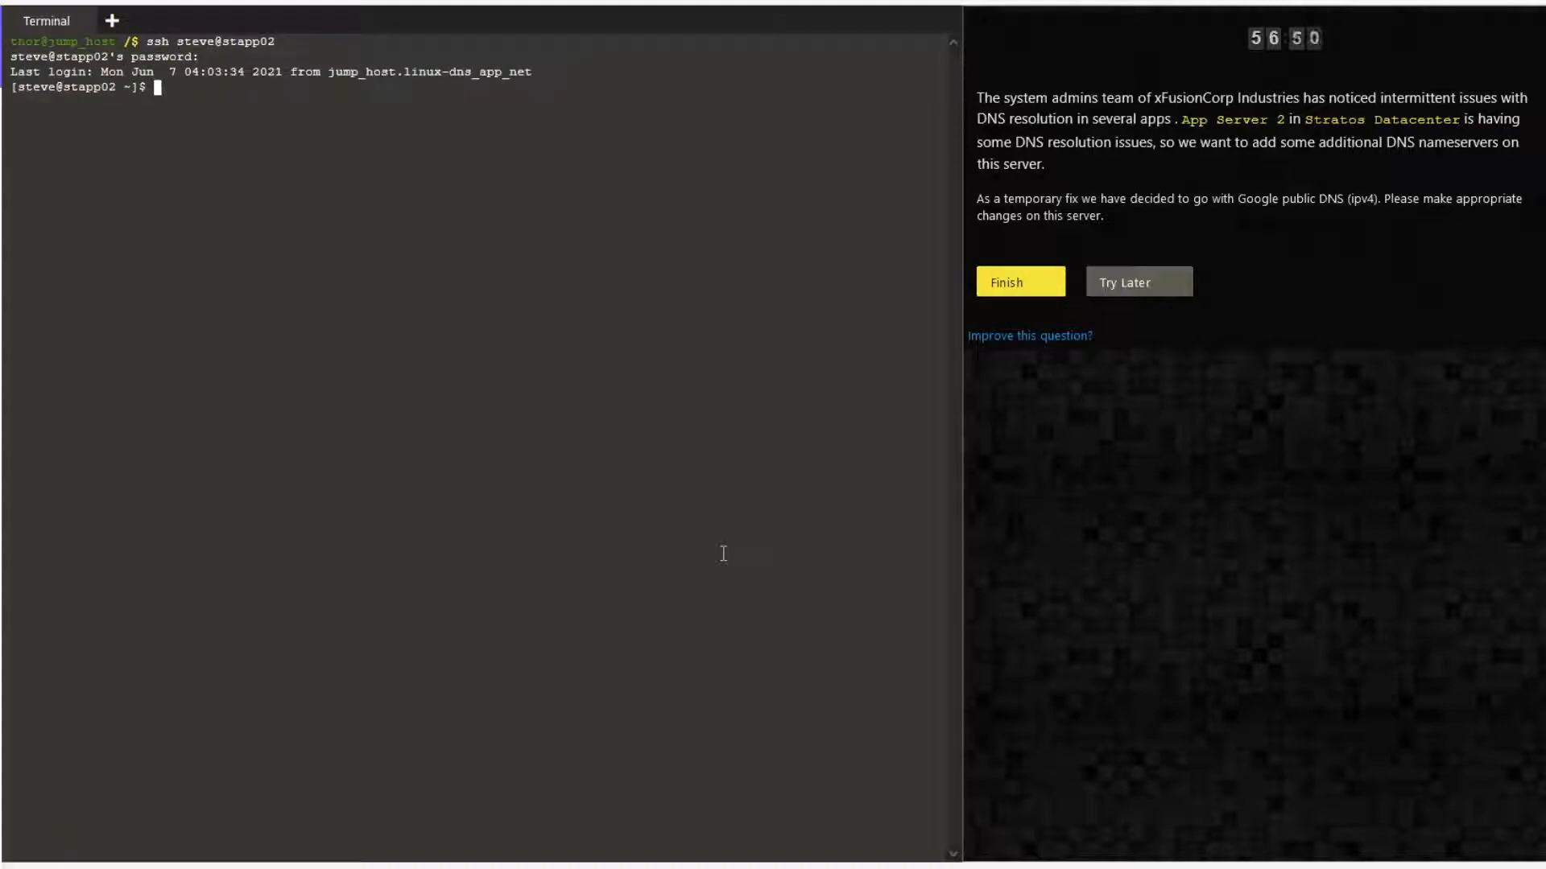
type("sudo su -")
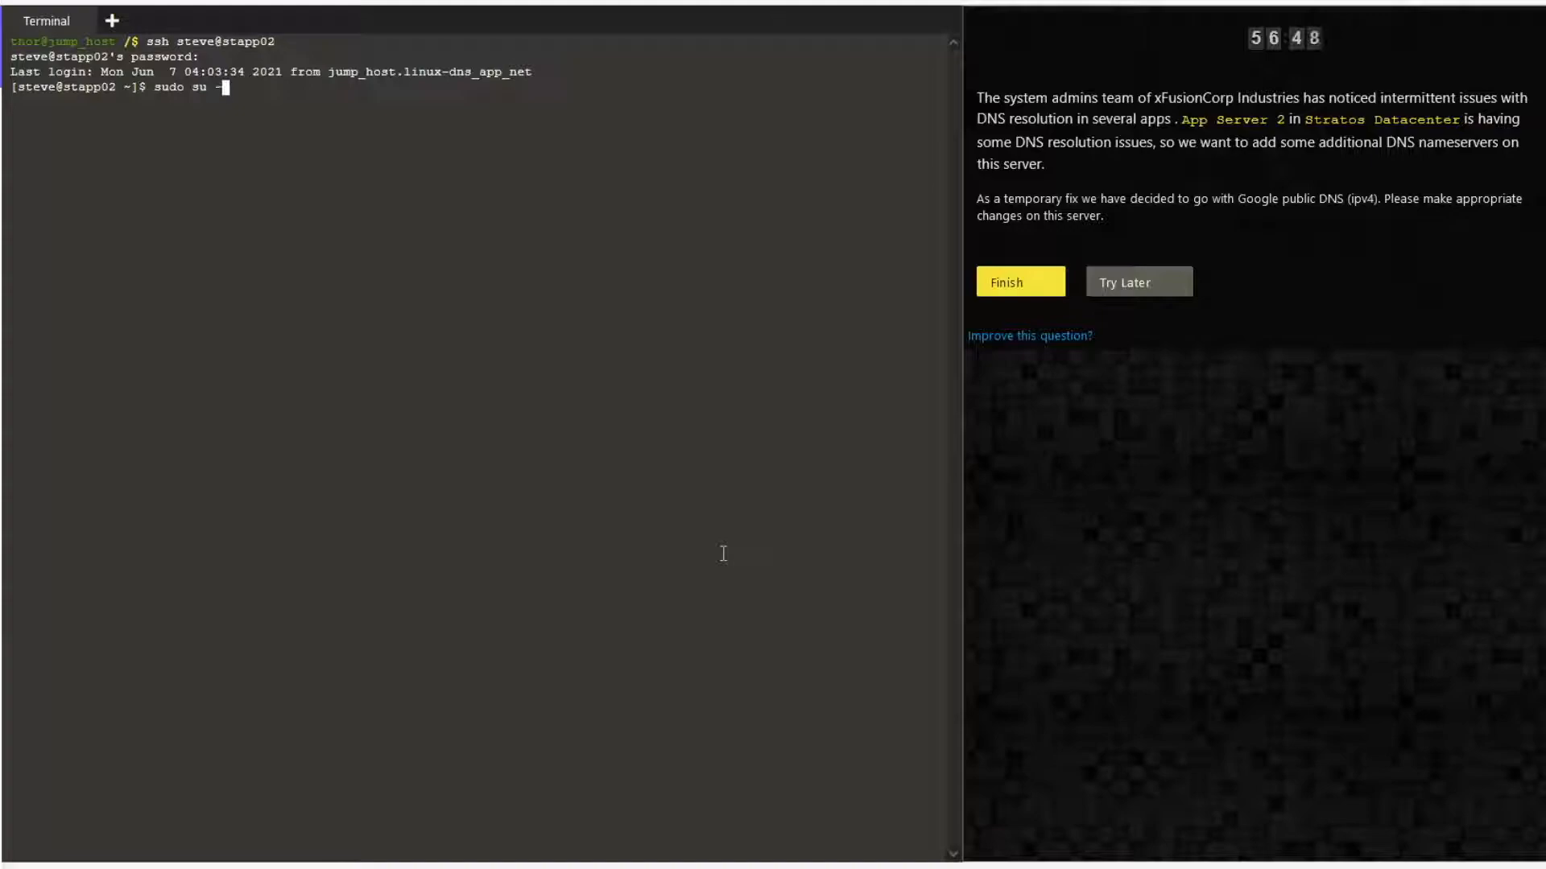
key("Return")
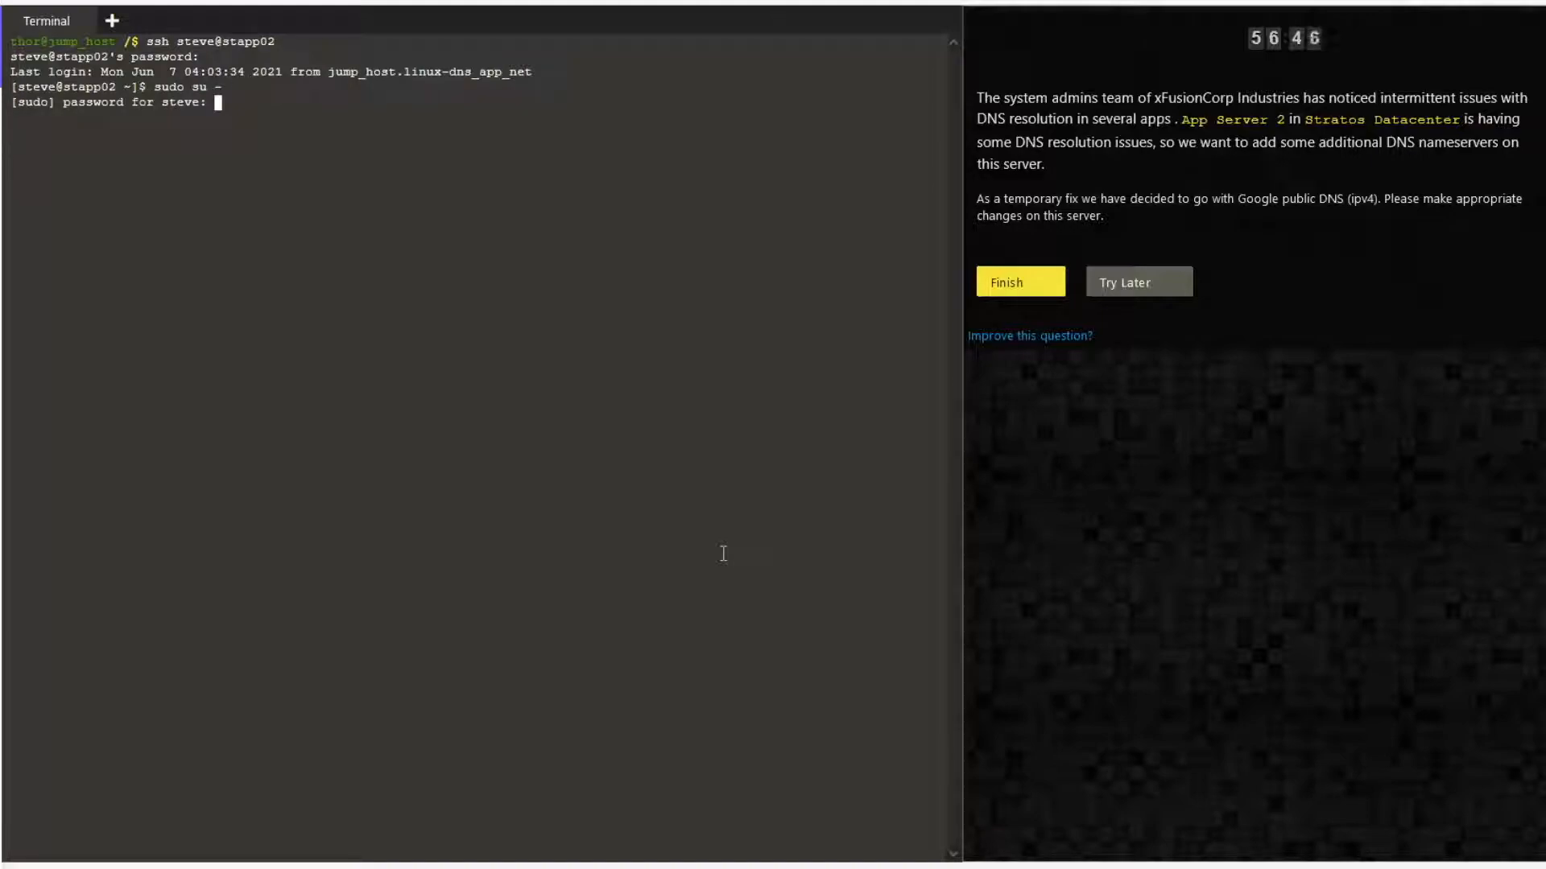
type("cl")
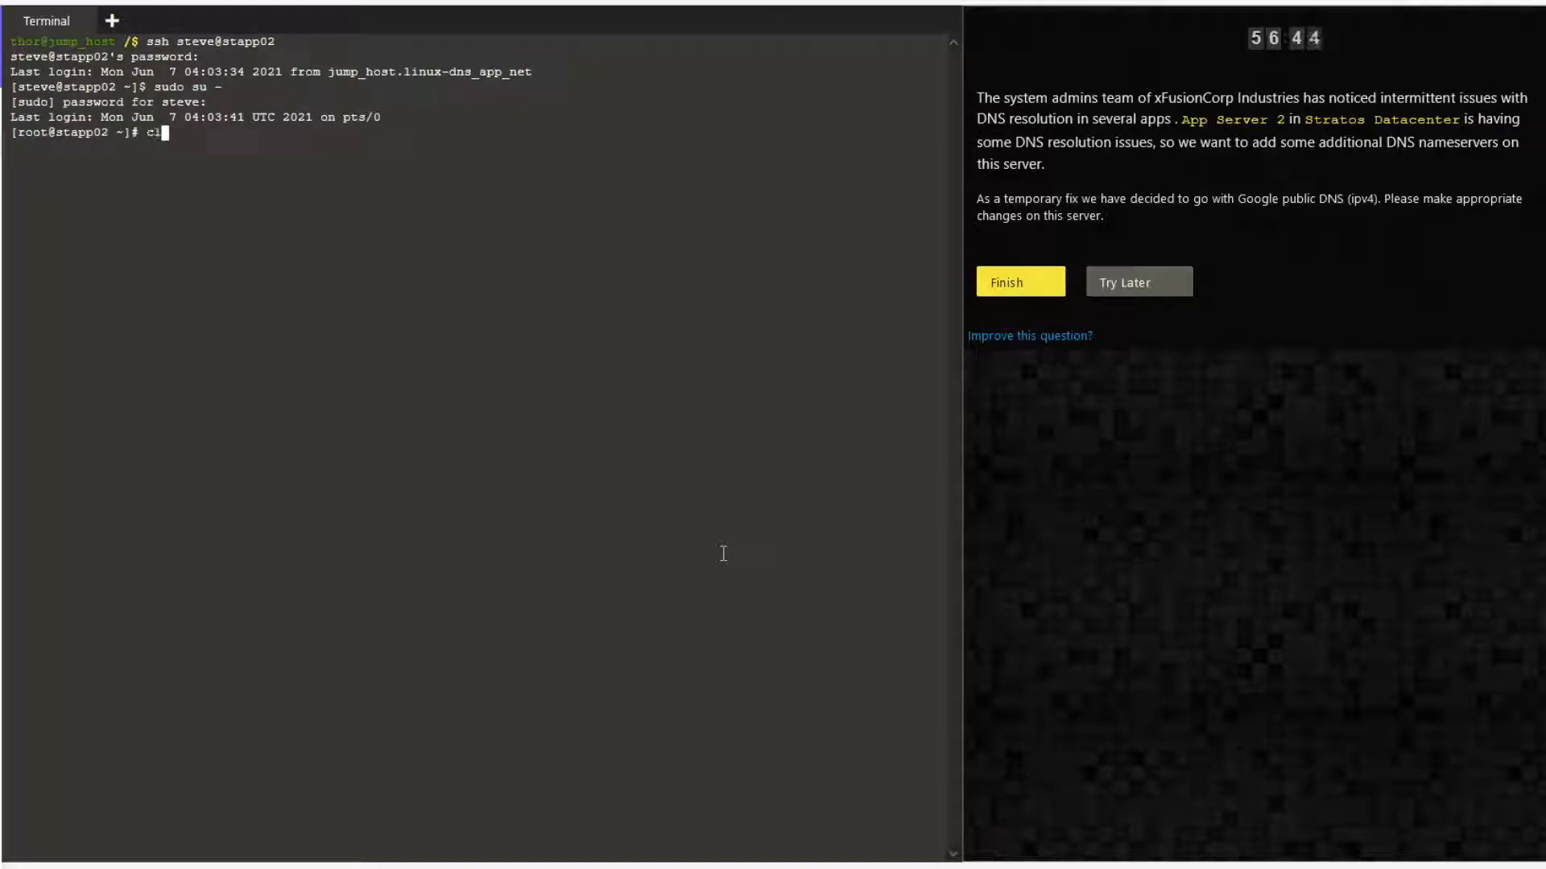
key("Return")
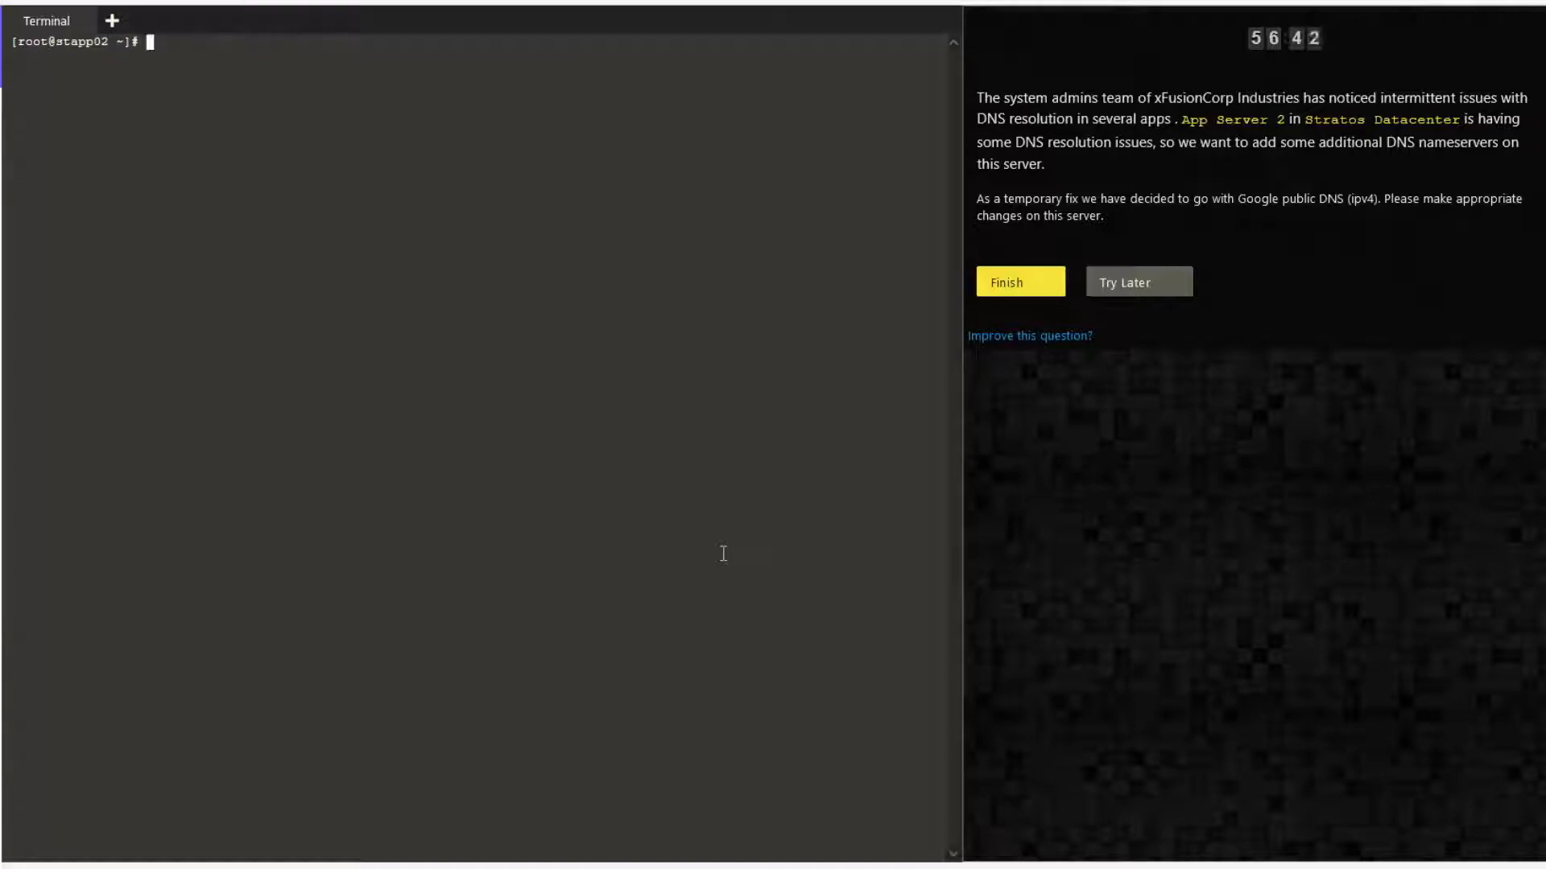
- Show /etc/resolv.conf (only nameserver 127.0.0.11) and load it in vi for editing
type("cat /etc/r")
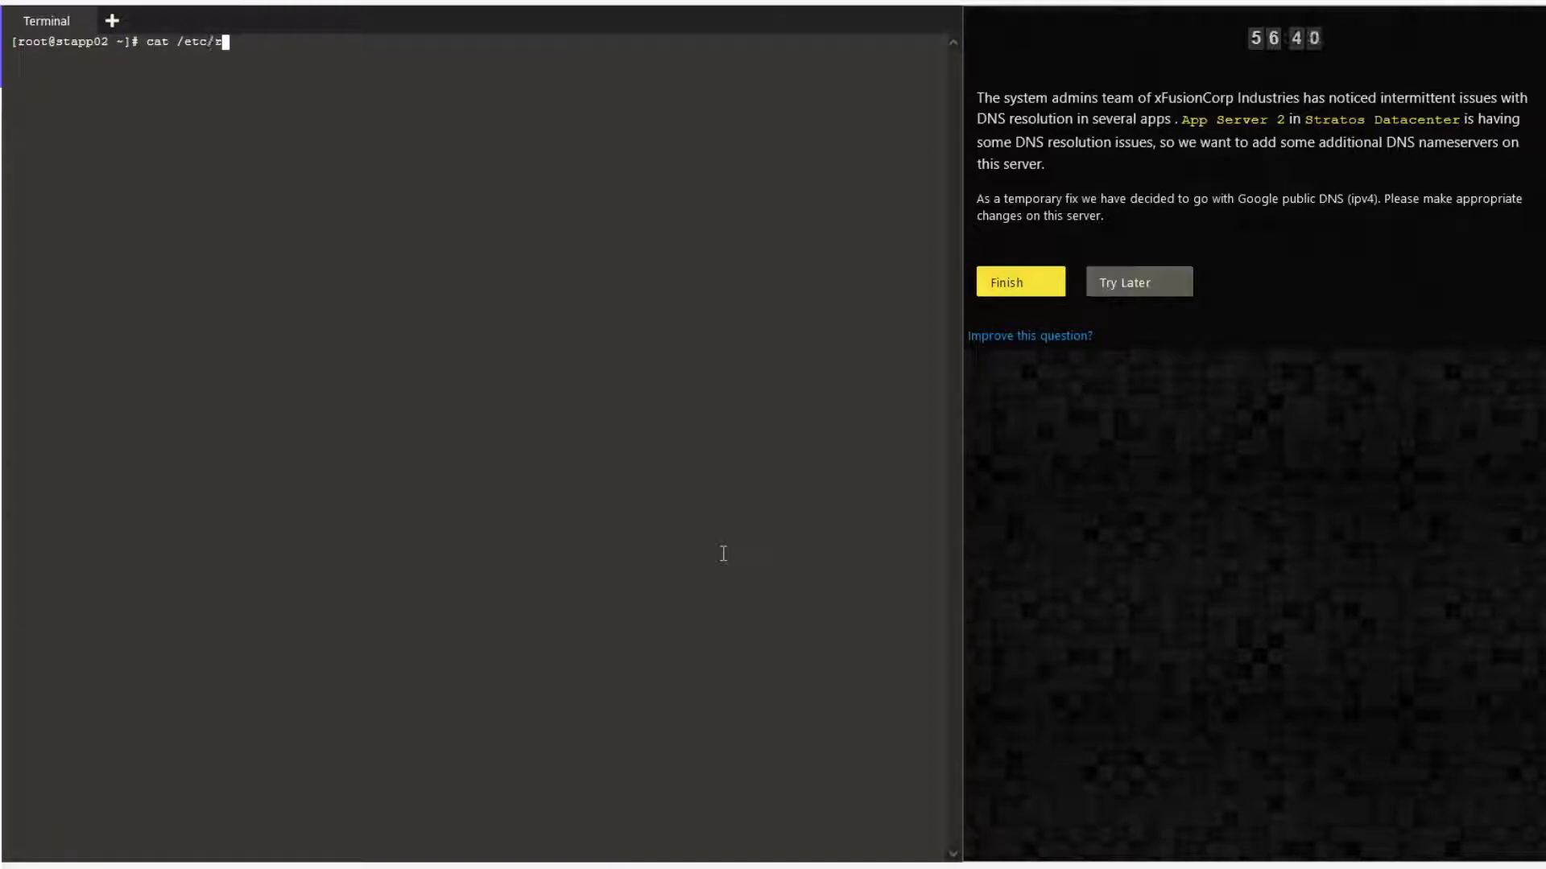
key("Return")
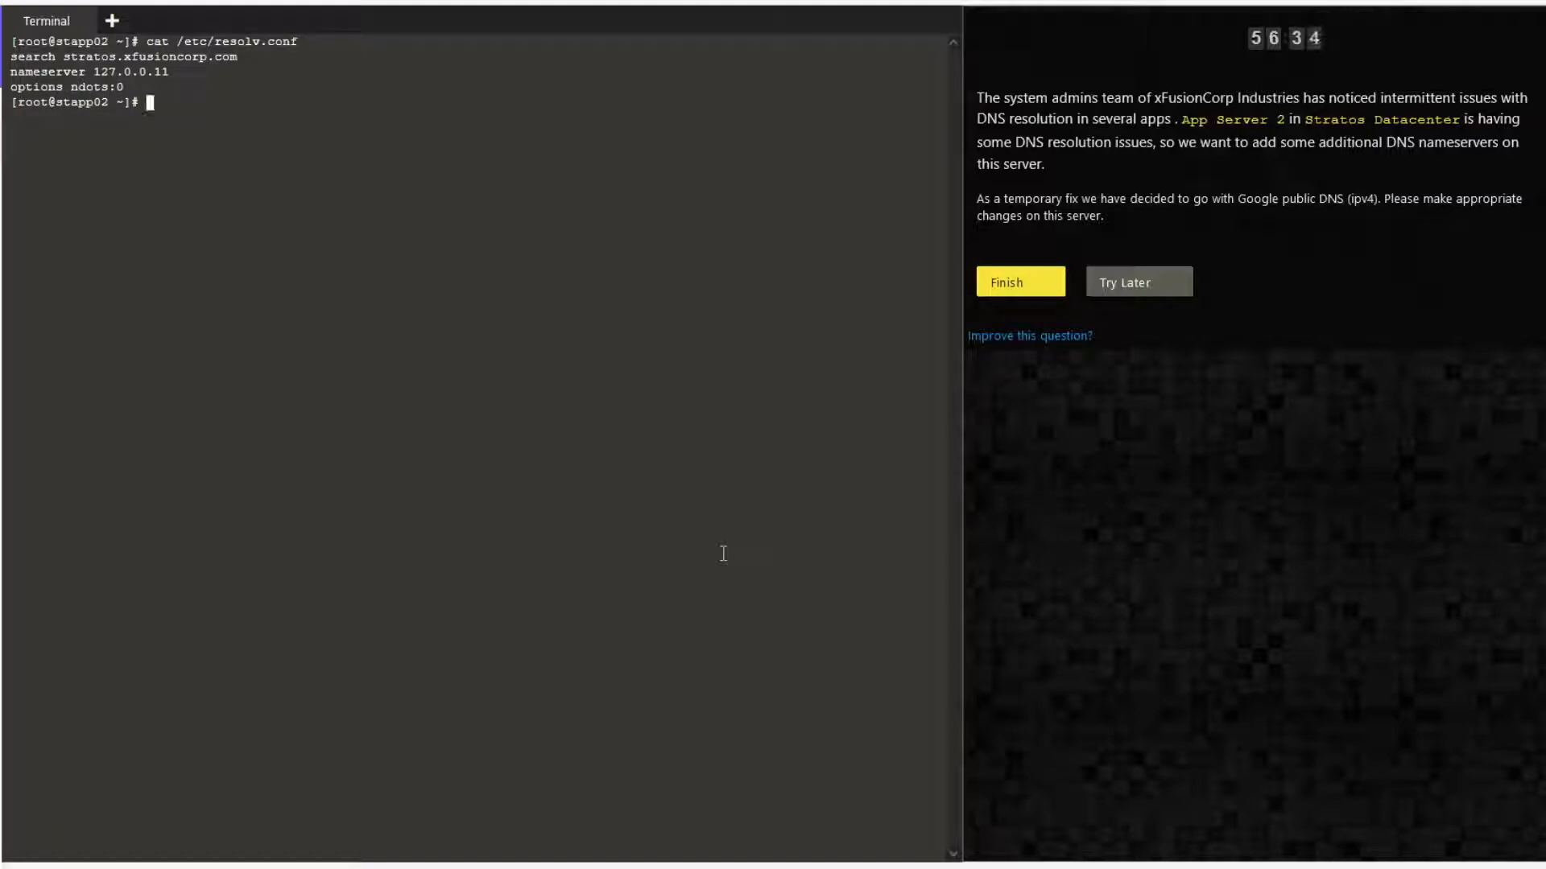
type("vi /etc")
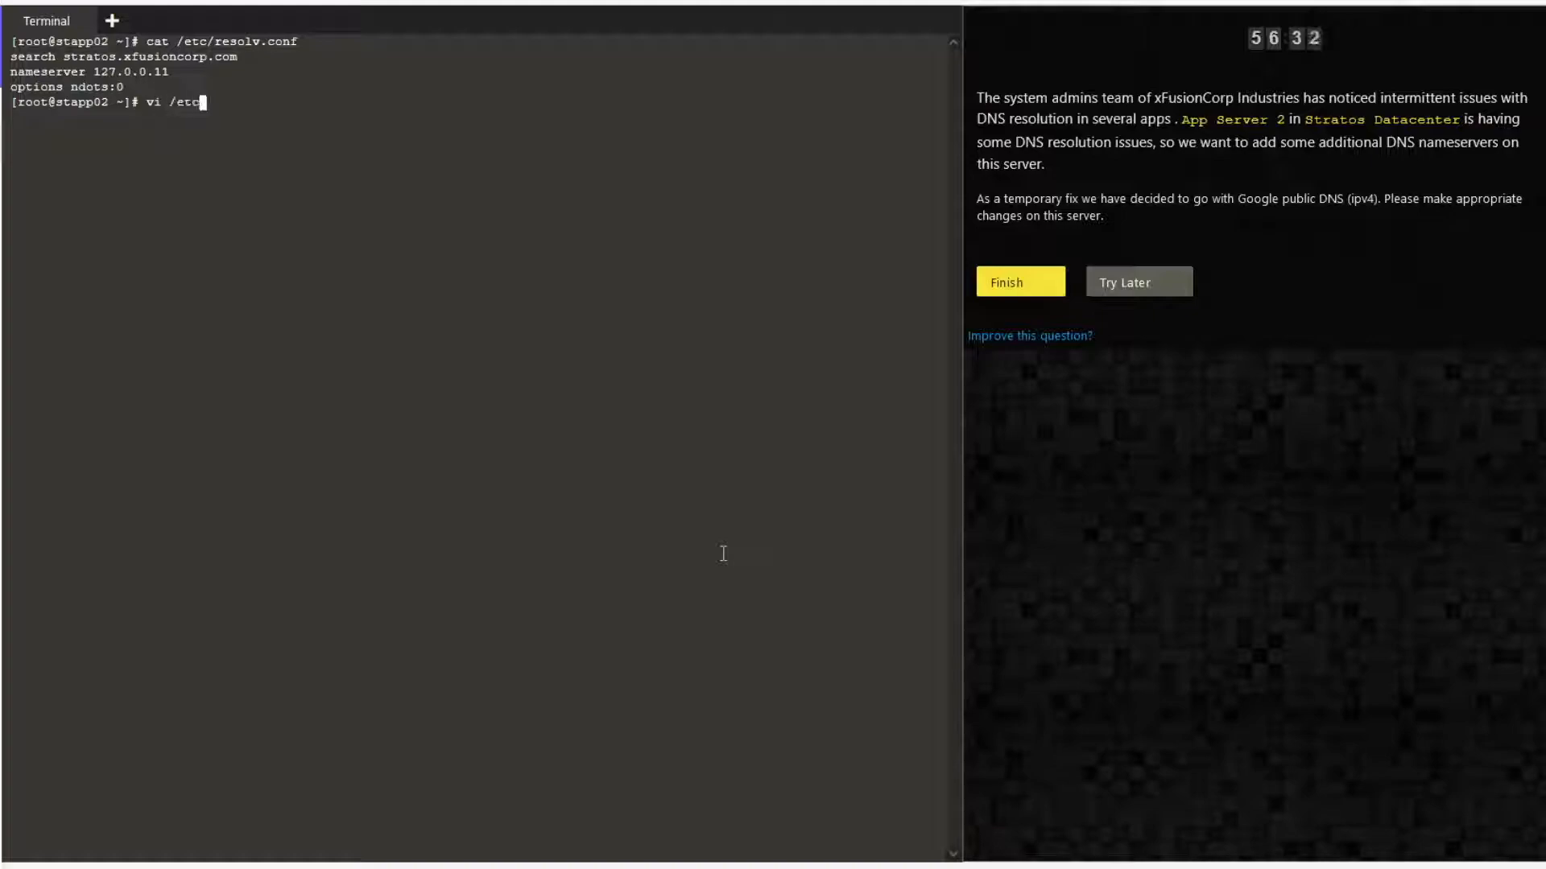
key("Return")
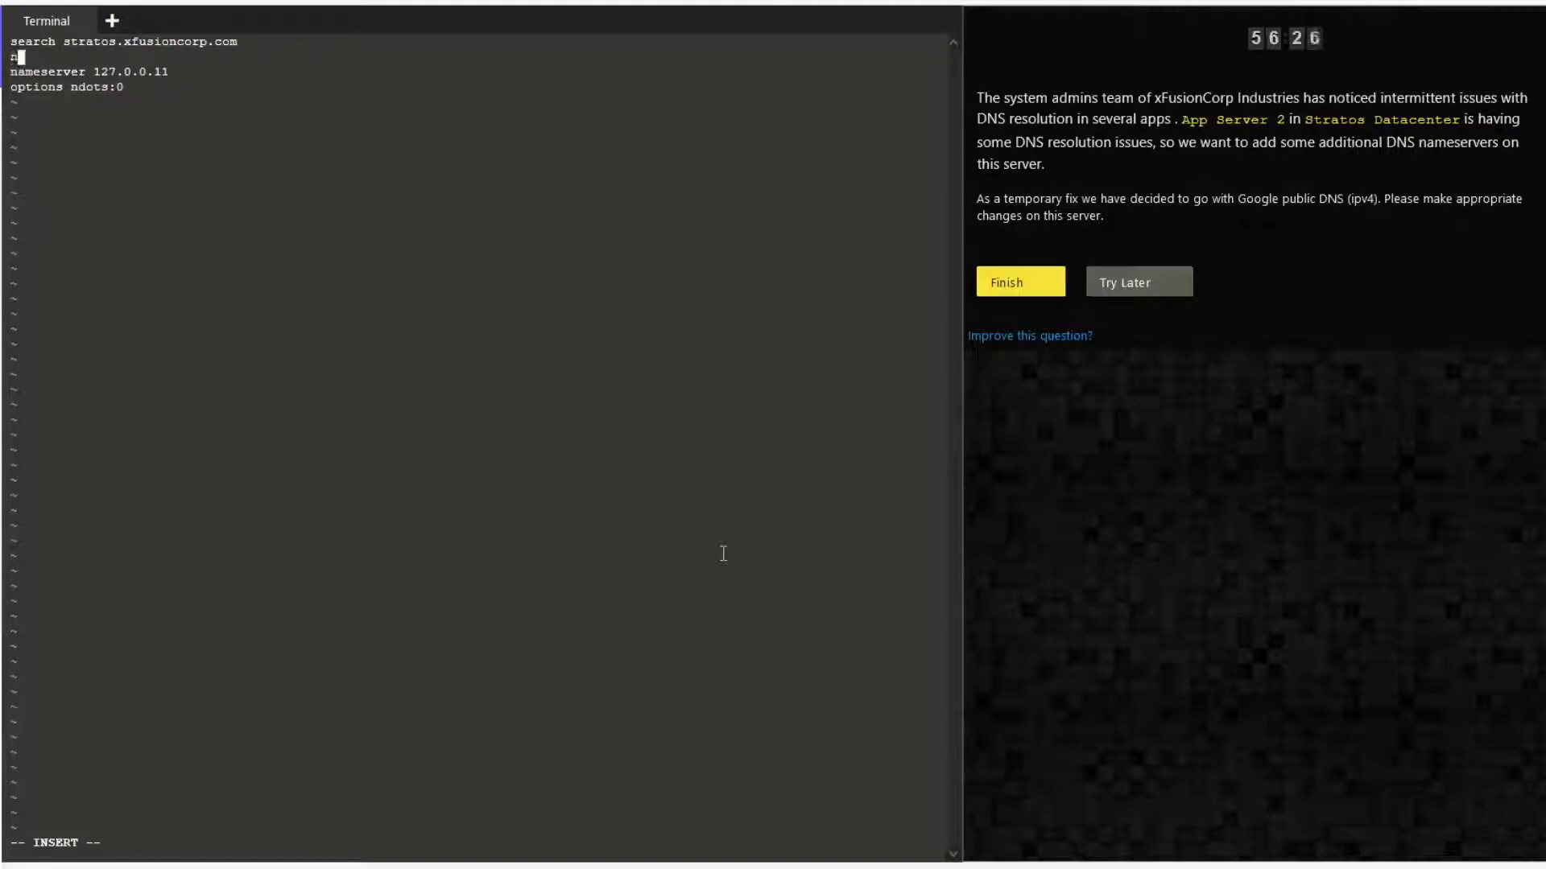
- Insert 'nameserver 8.8.8.8' and 'nameserver 8.8.4.4' above 127.0.0.11 and save with :wq
type("nameserver")
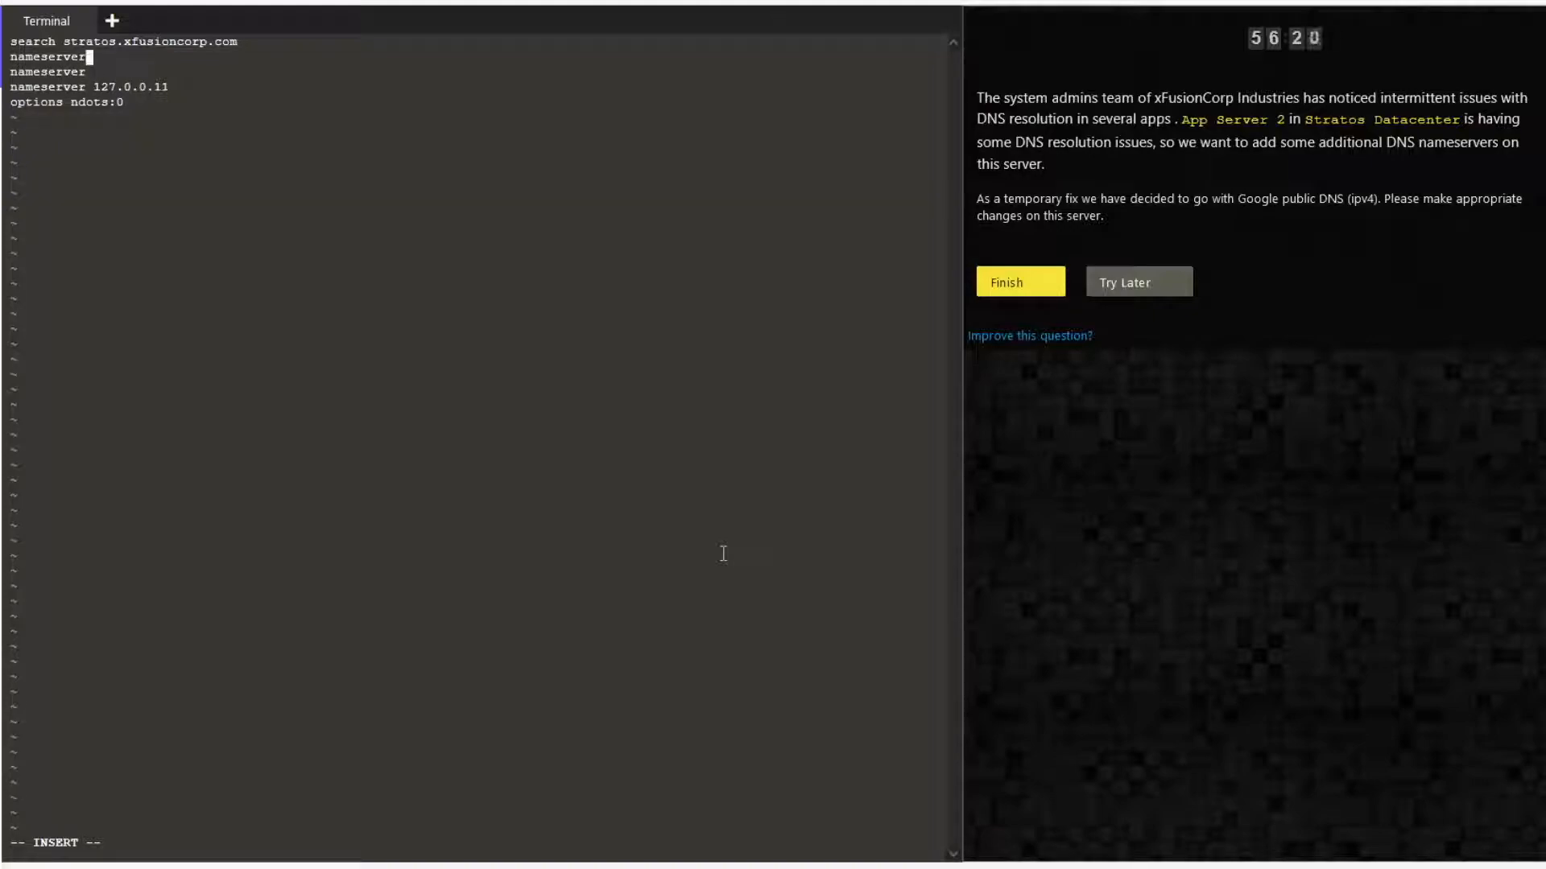
type("8")
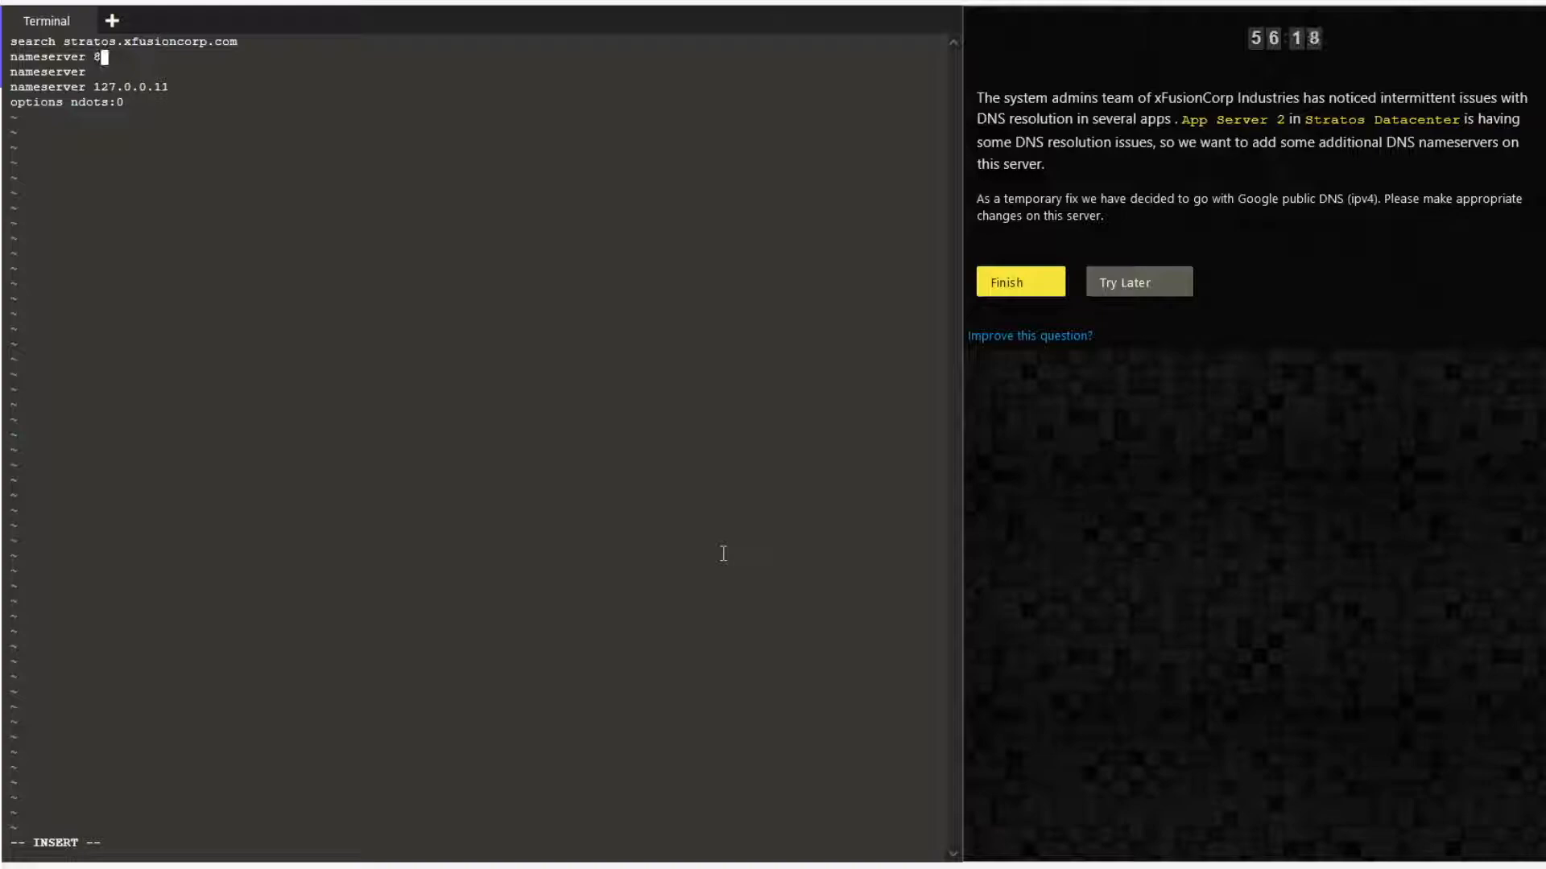
type(".8.8.8")
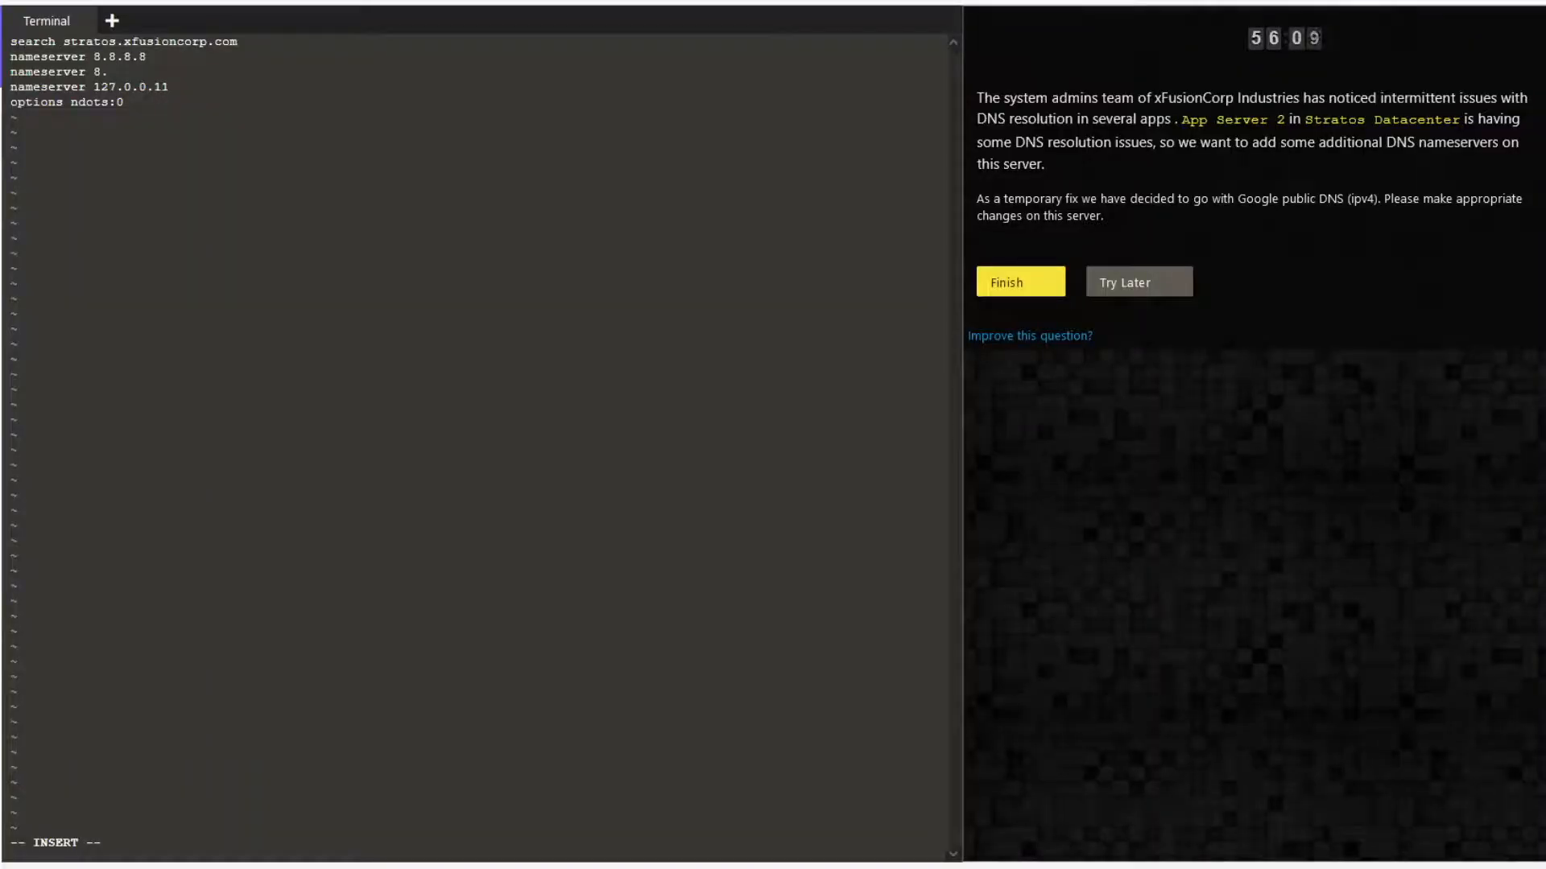
type("8.4.4")
left_click(480, 844)
type(":wq")
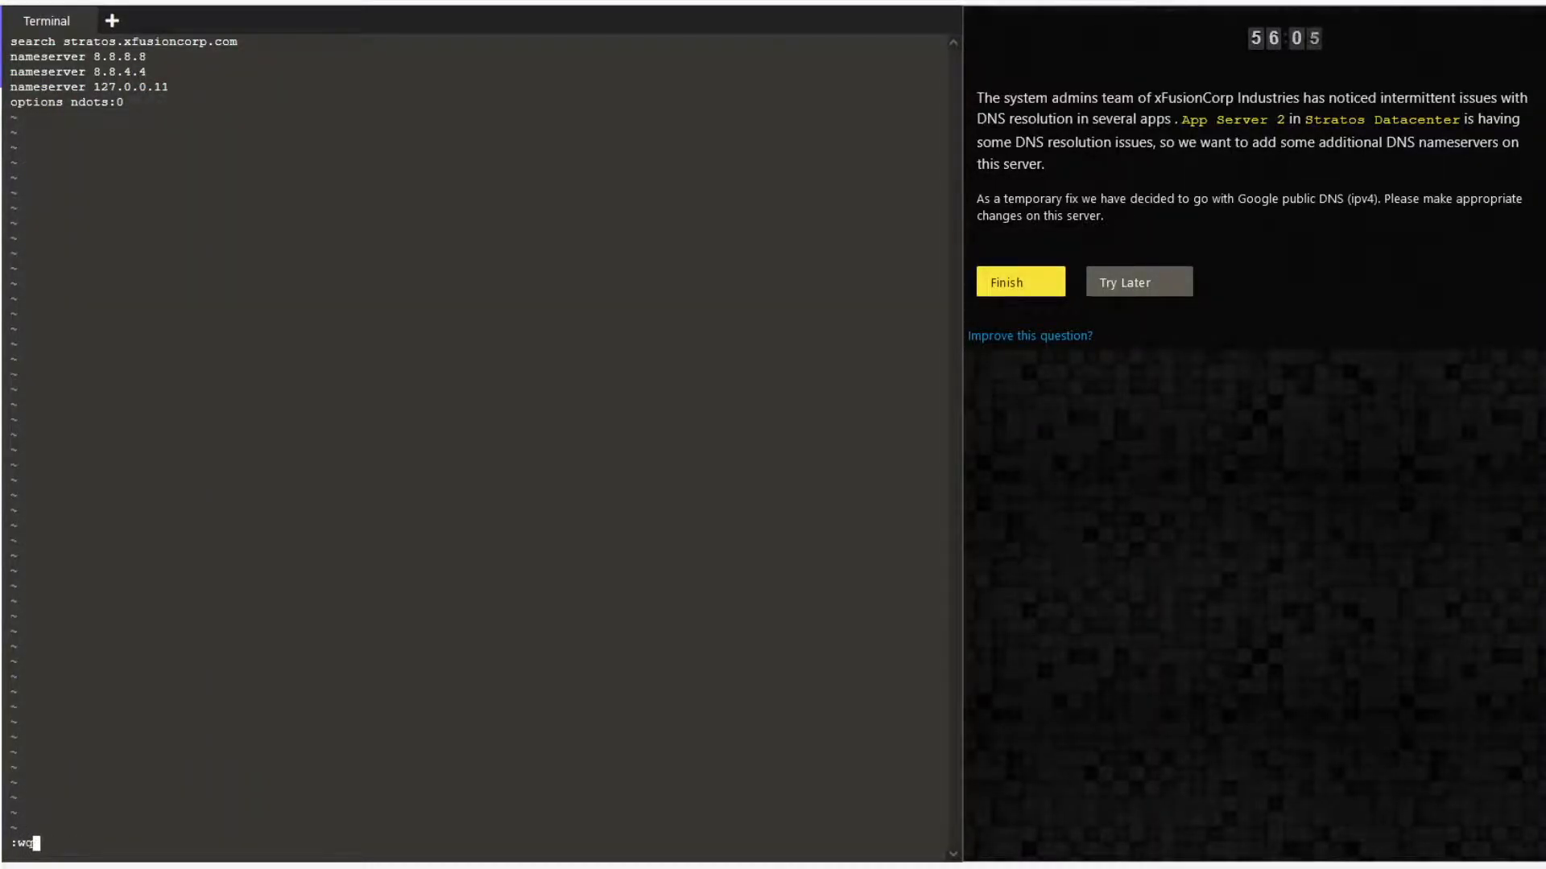
key("Return")
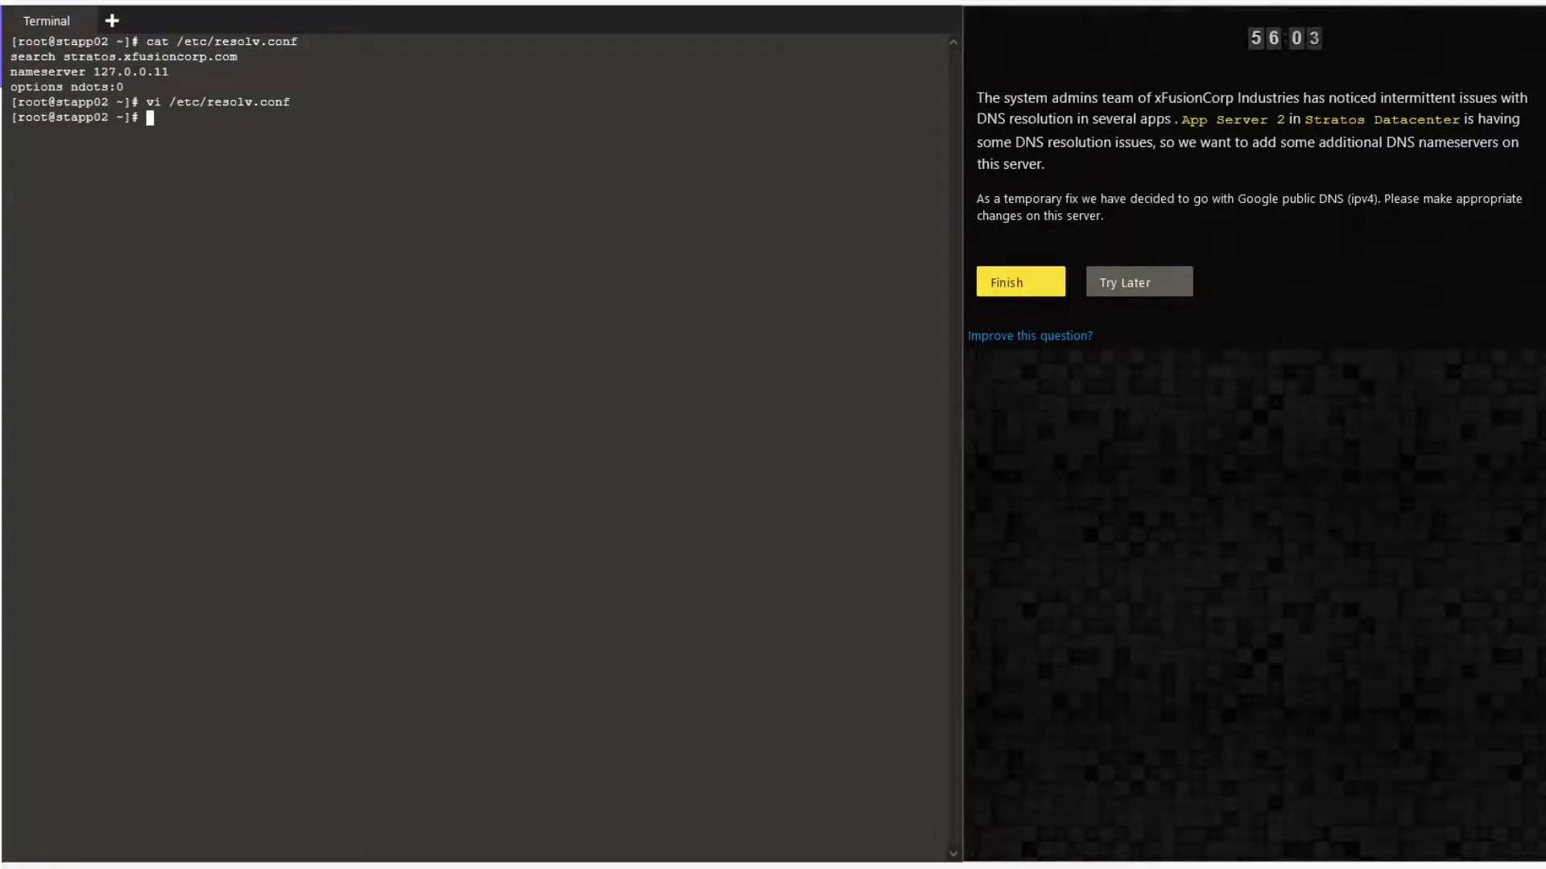
- Verify the updated resolv.conf with cat, then mark the lab task finished and confirm
type("cat /etc")
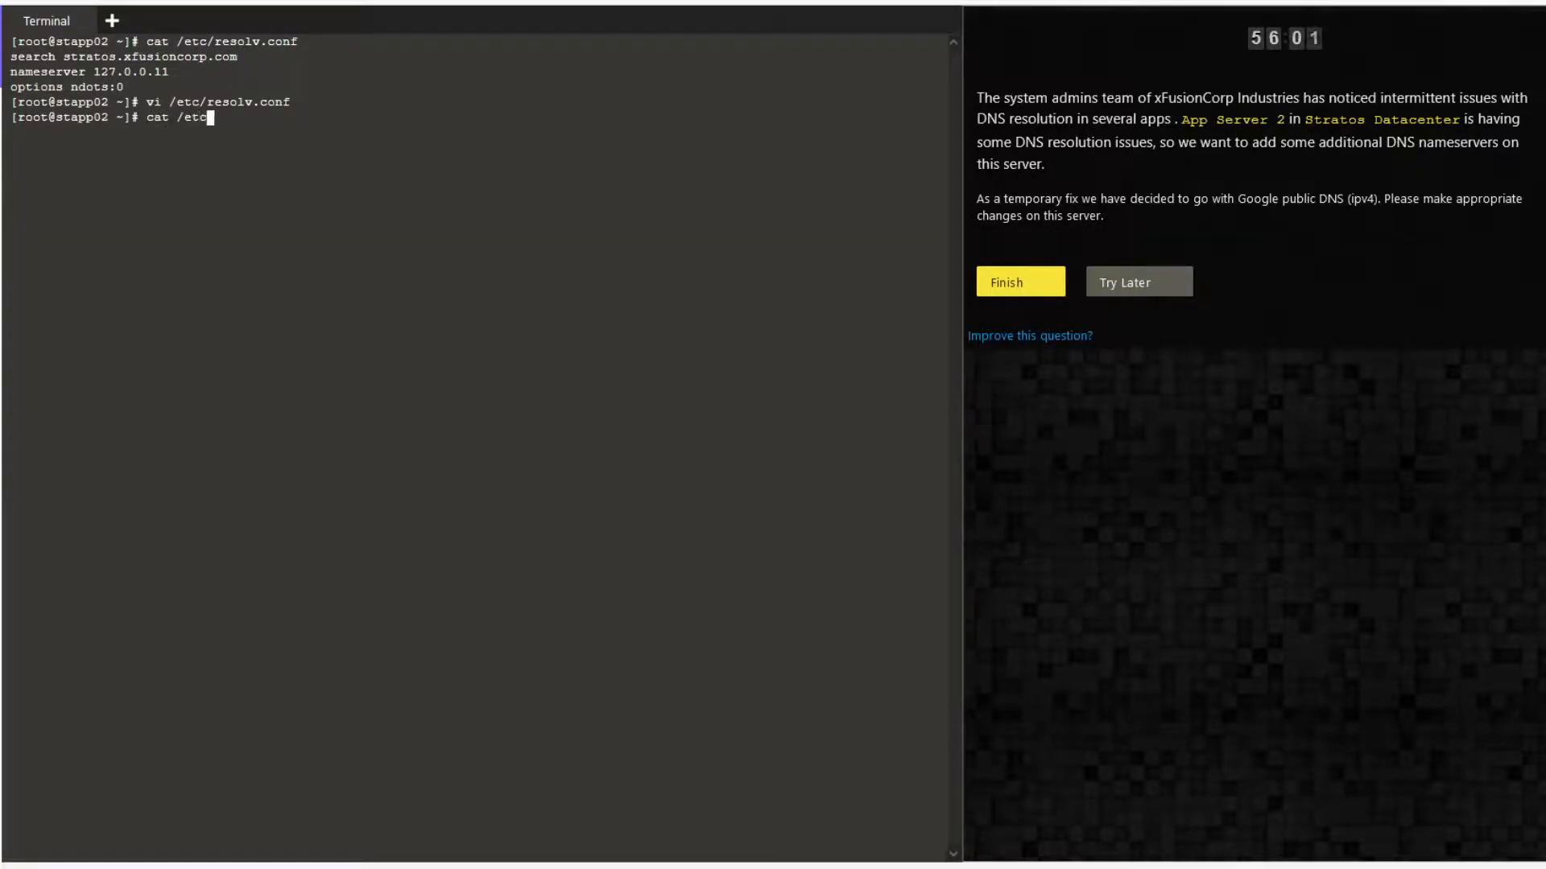
key("Return")
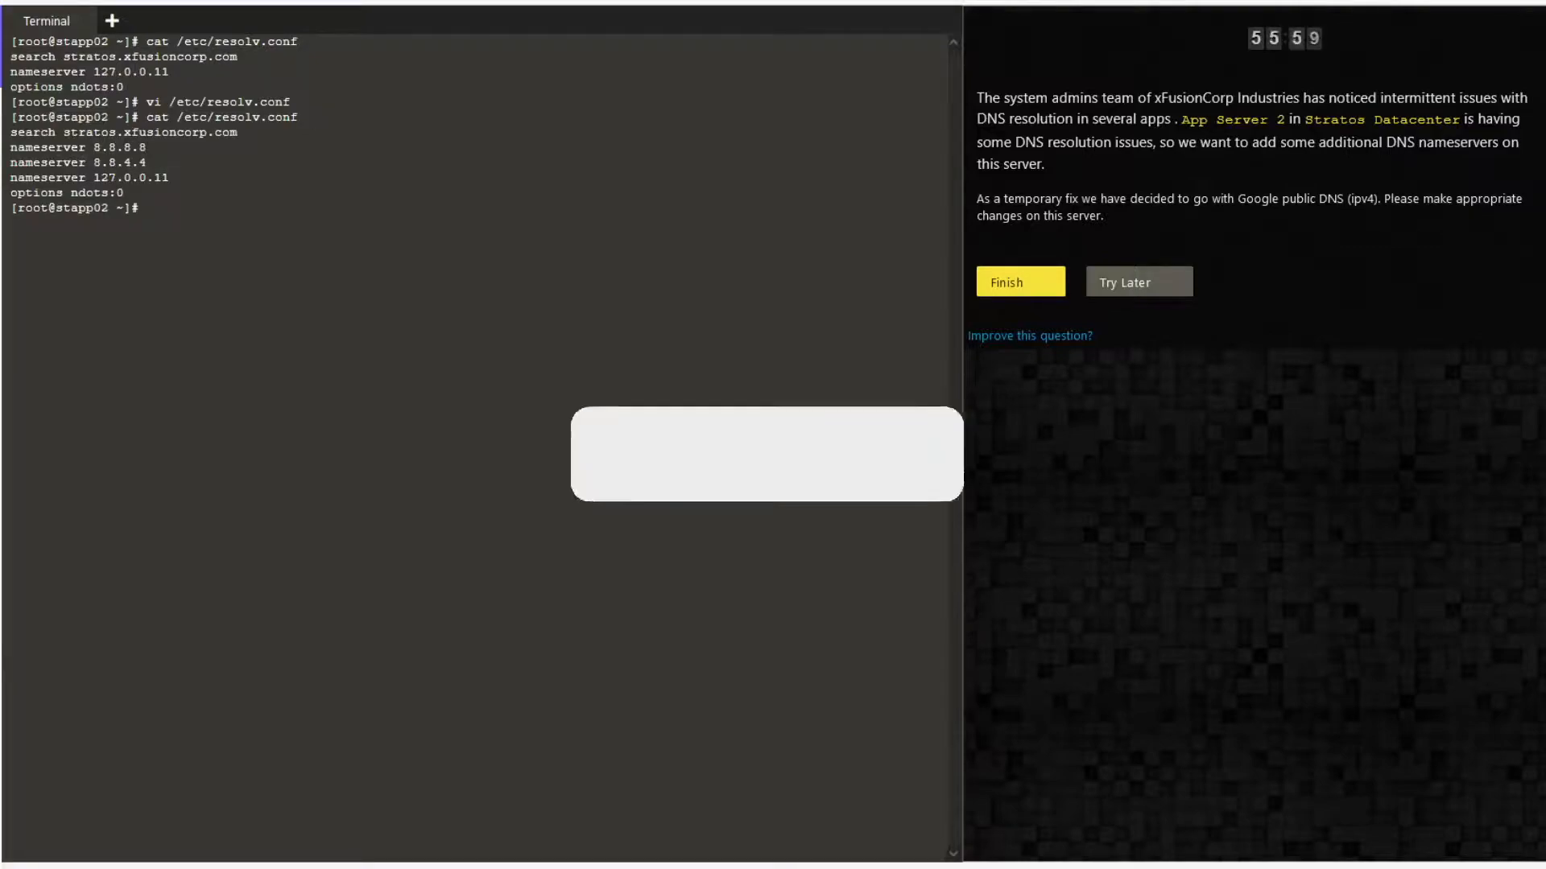
left_click(1021, 282)
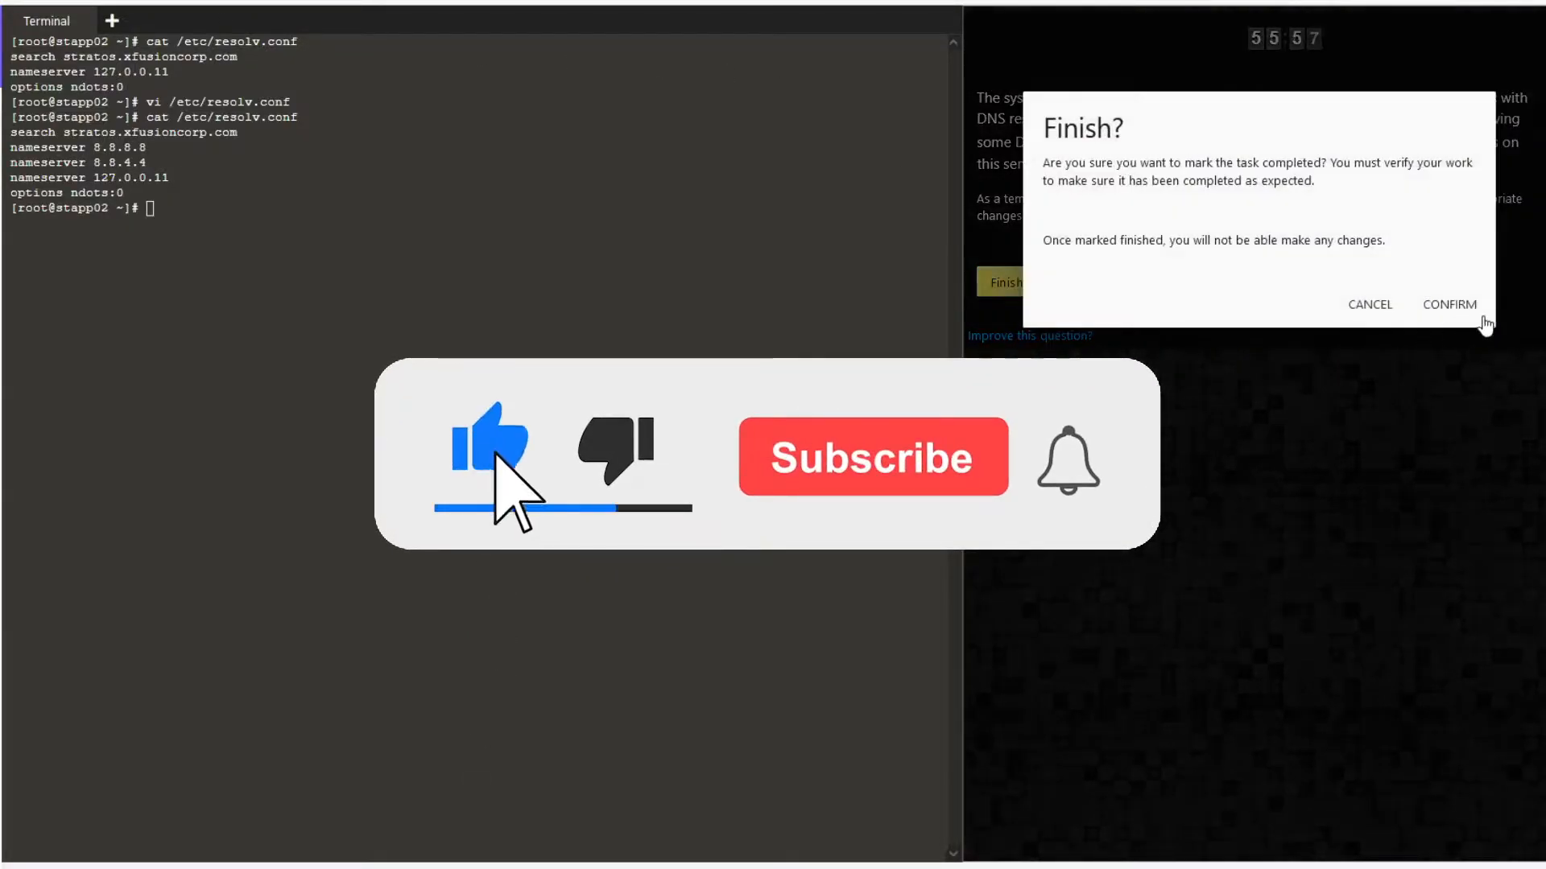
left_click(1449, 304)
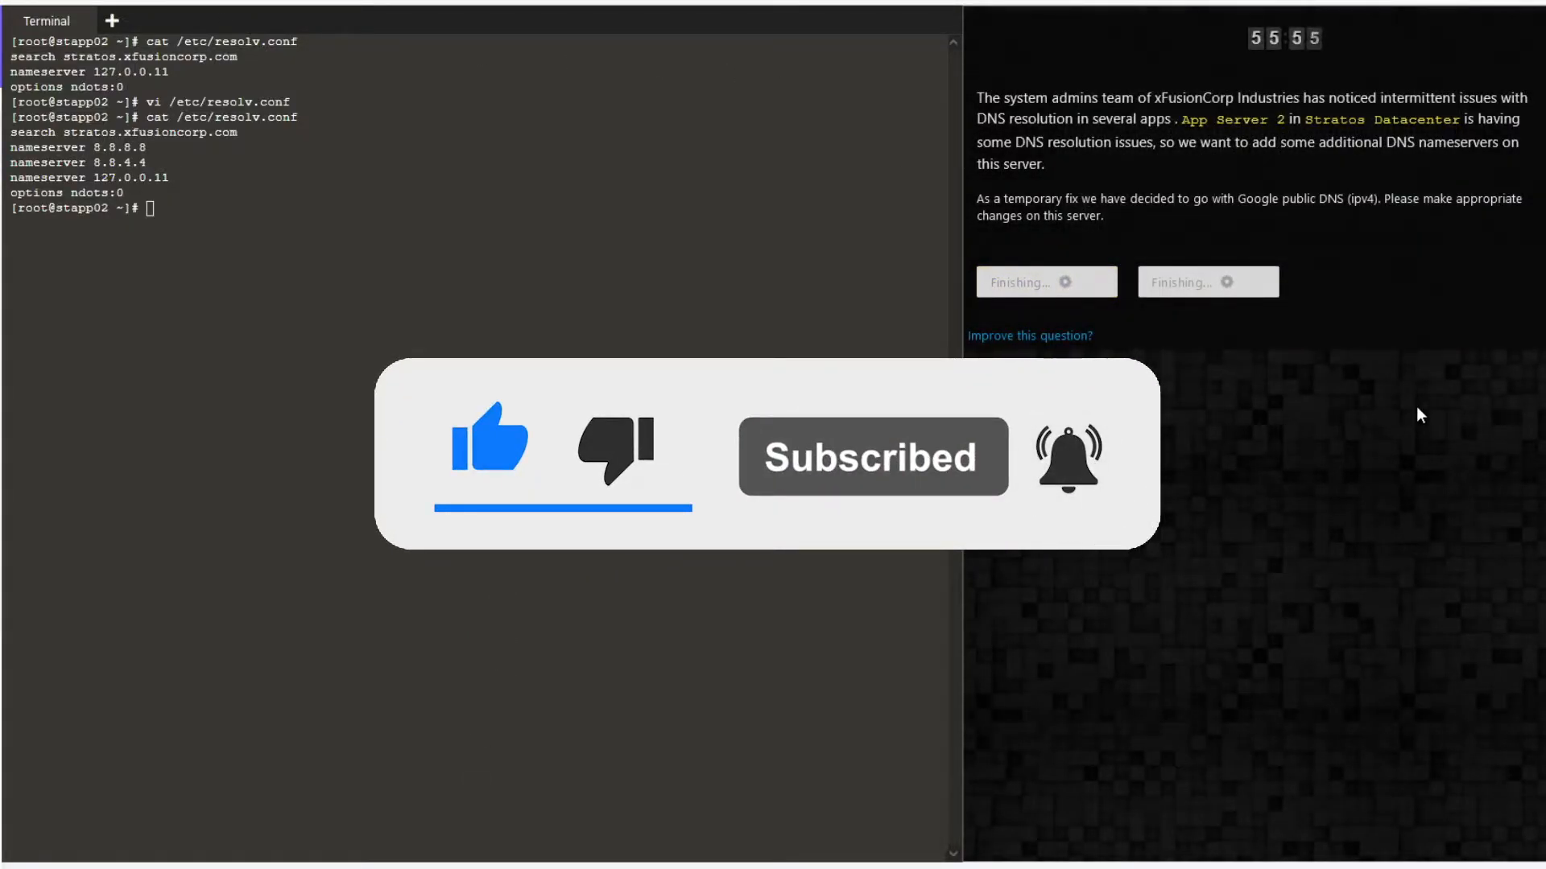